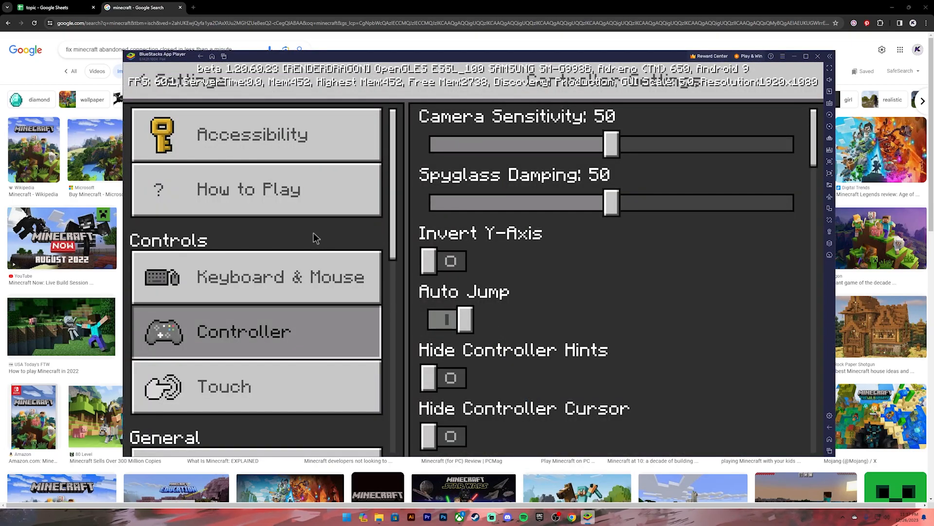
Show the Account section of Minecraft settings with the profile name and sign-in option.
left_click(256, 364)
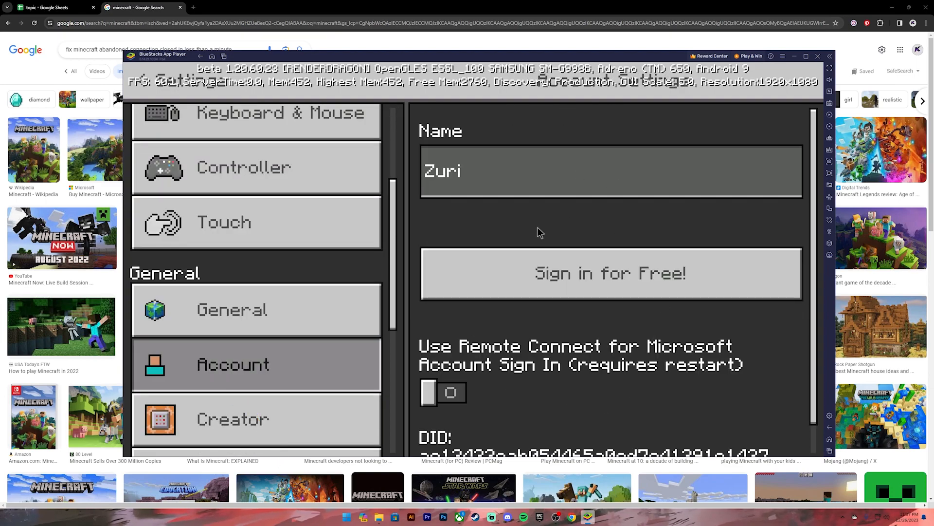
mouse_move(607, 251)
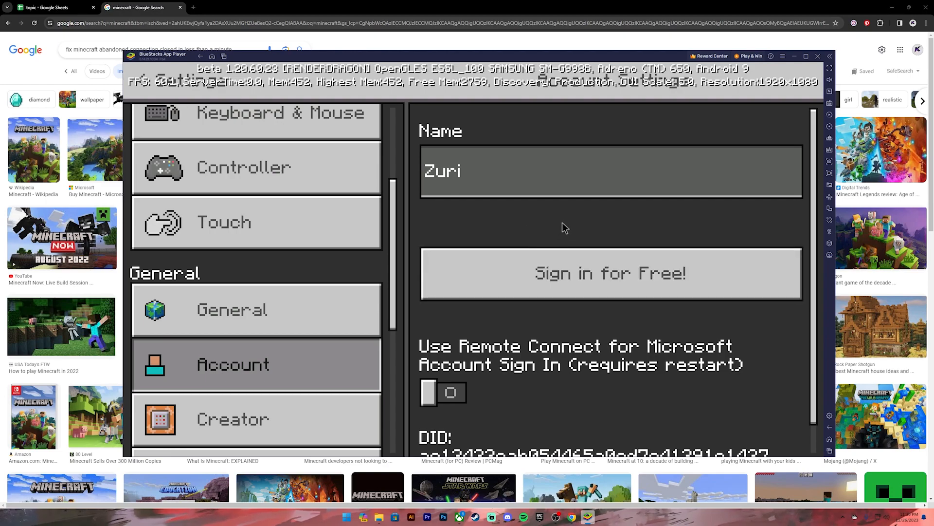
mouse_move(500, 224)
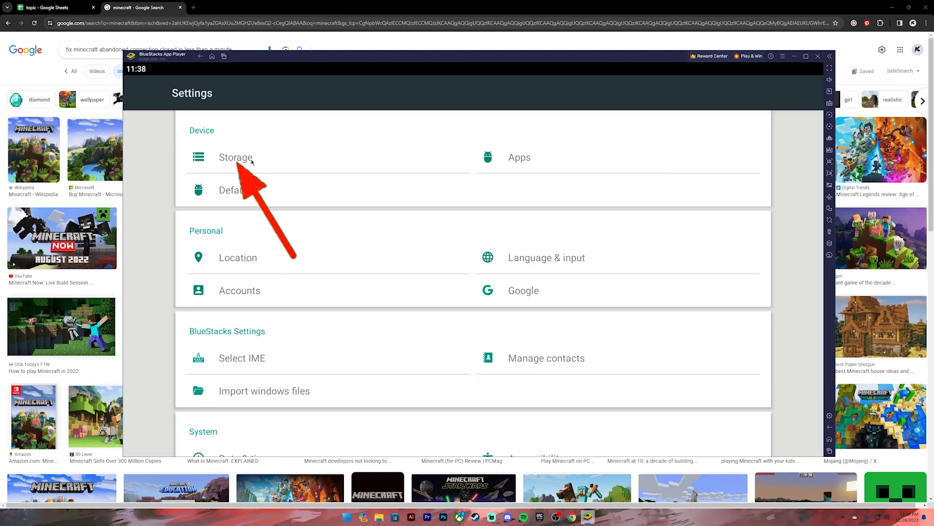
Clear Minecraft's storage via Settings > Storage > Other apps so user data reads 0 B, then go home.
left_click(235, 158)
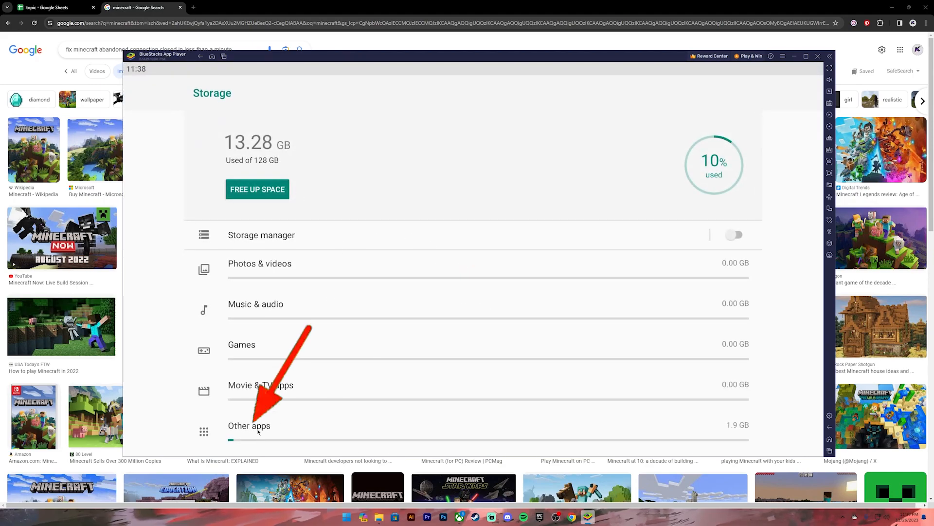
left_click(249, 425)
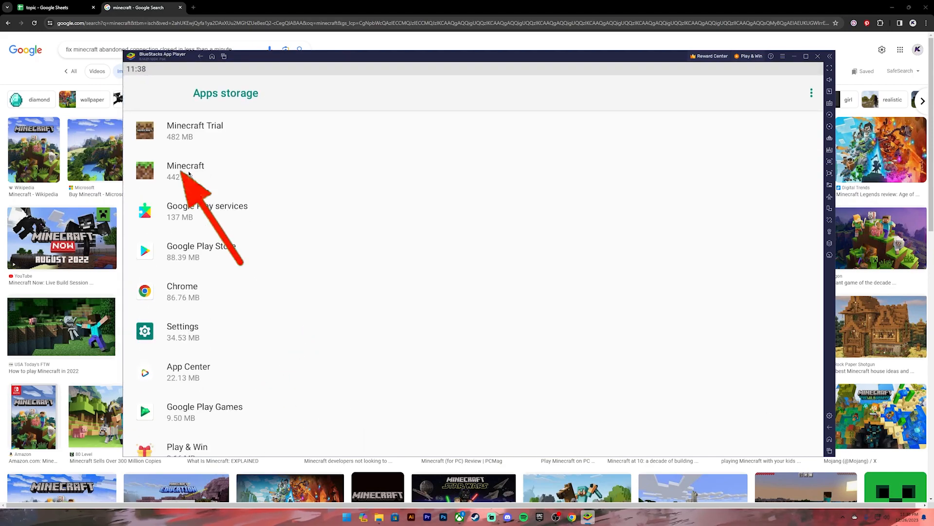
left_click(184, 170)
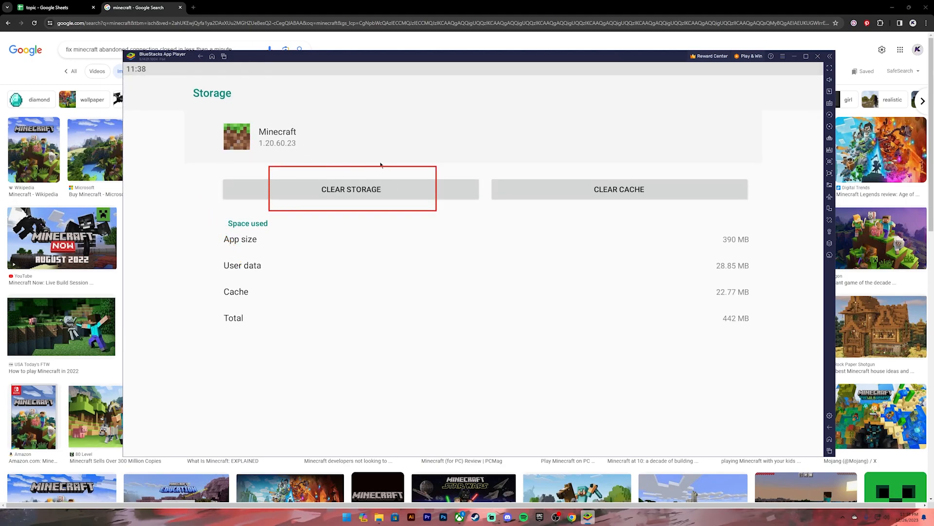
left_click(351, 189)
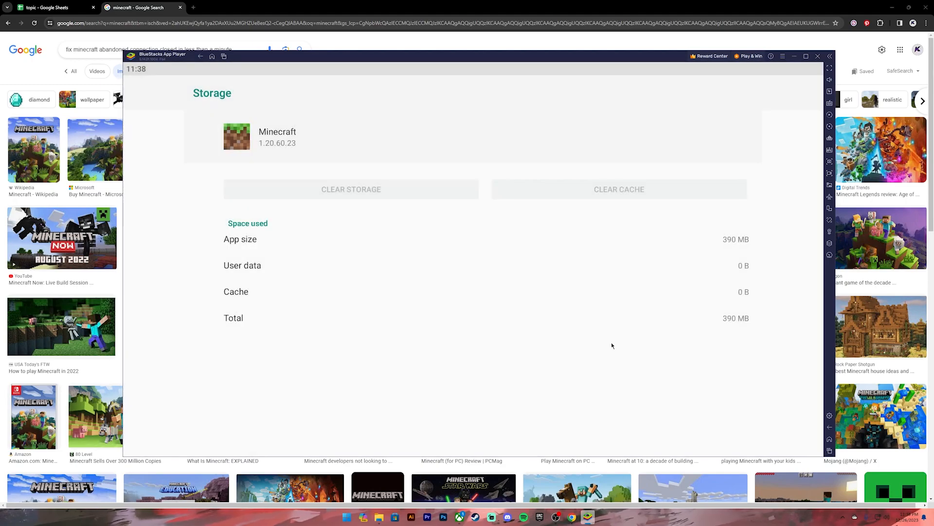
mouse_move(212, 57)
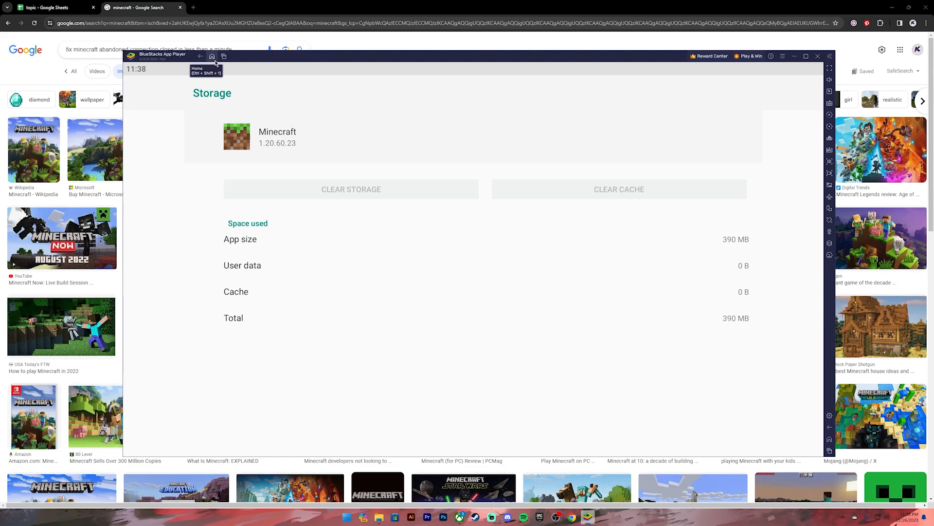
left_click(212, 57)
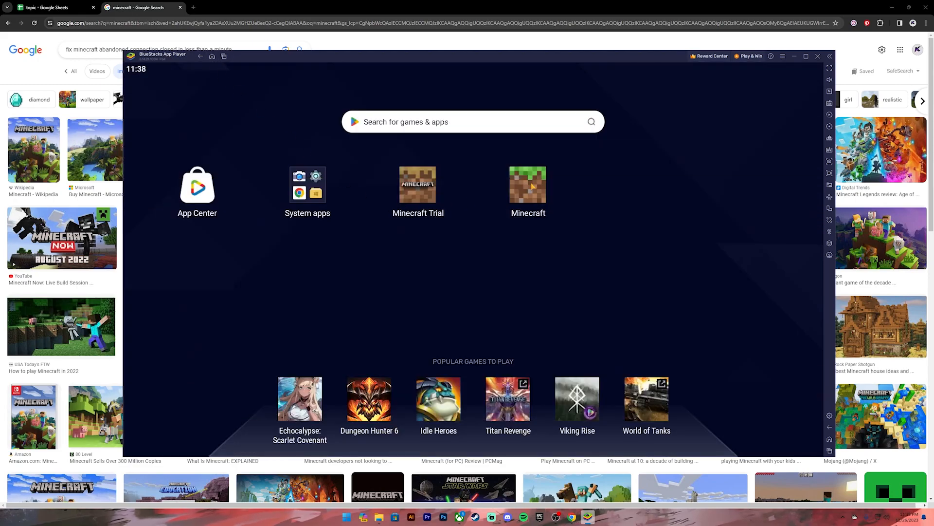
Relaunch Minecraft to its title screen, then minimize BlueStacks to reveal the Google image results.
left_click(528, 185)
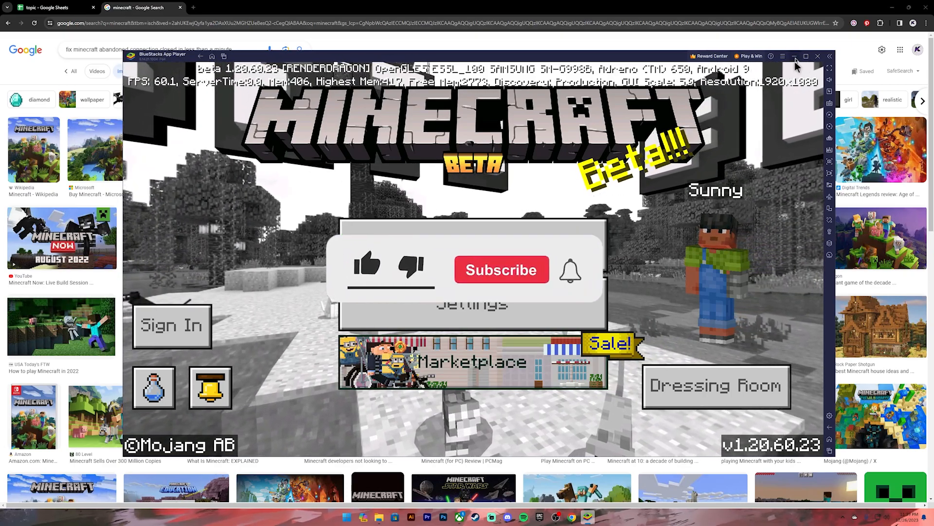
left_click(818, 57)
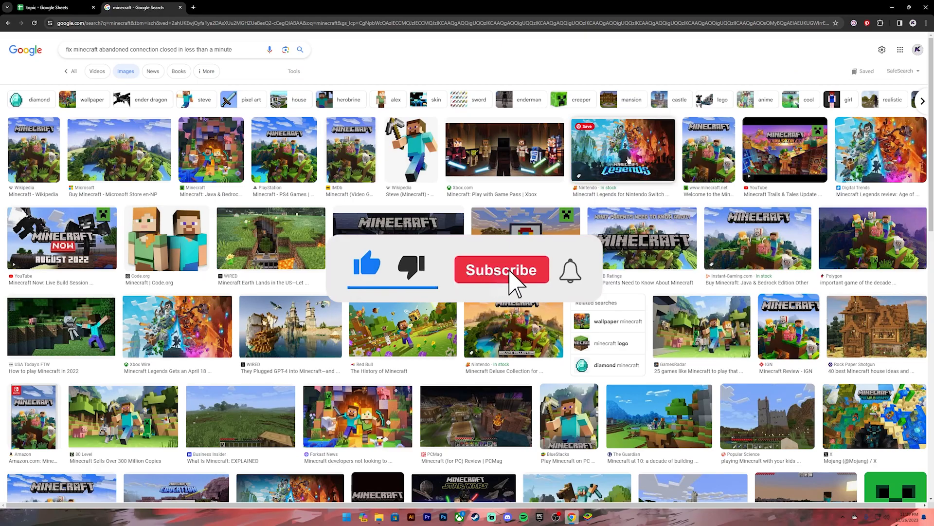
left_click(501, 270)
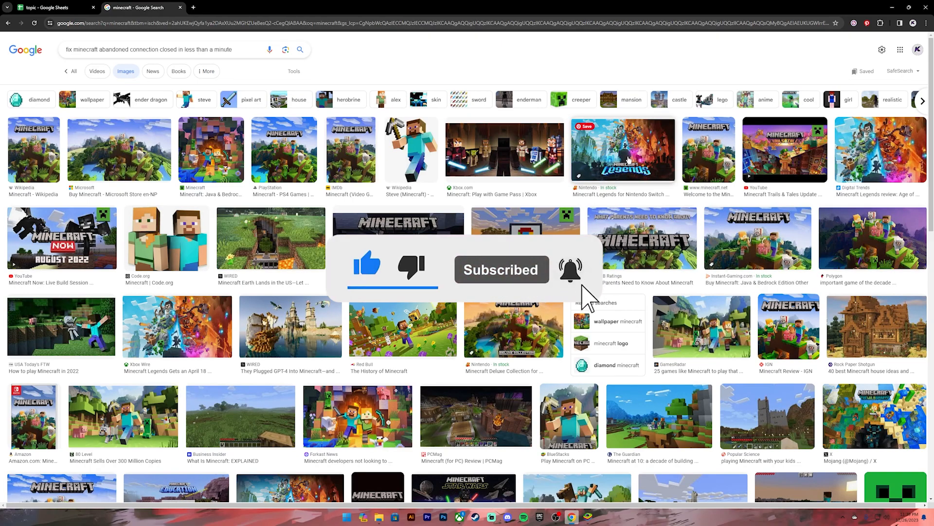